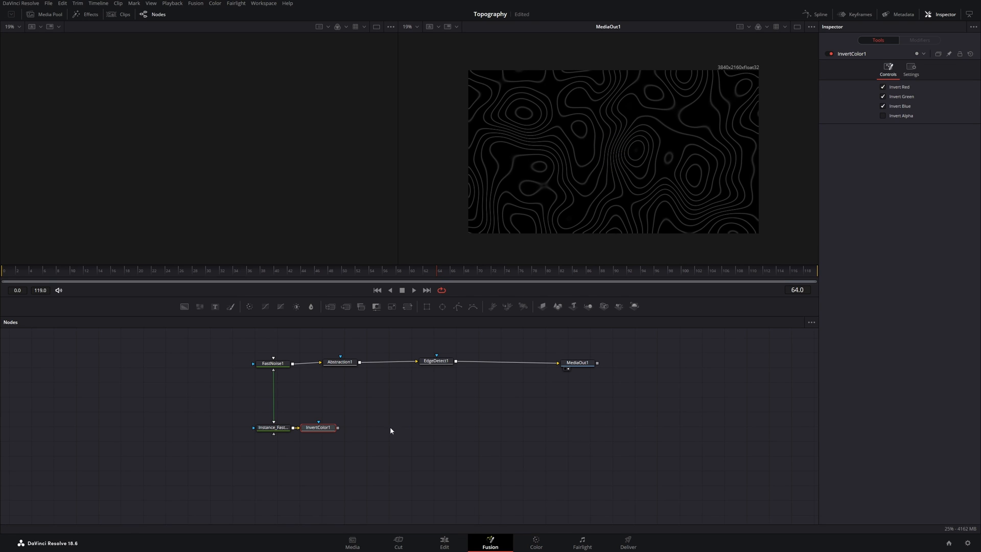
Reposition InvertColor1 and compare its output against the noise instance in the viewer
{"action": "left_click_drag", "start_coordinate": [318, 427], "coordinate": [402, 429]}
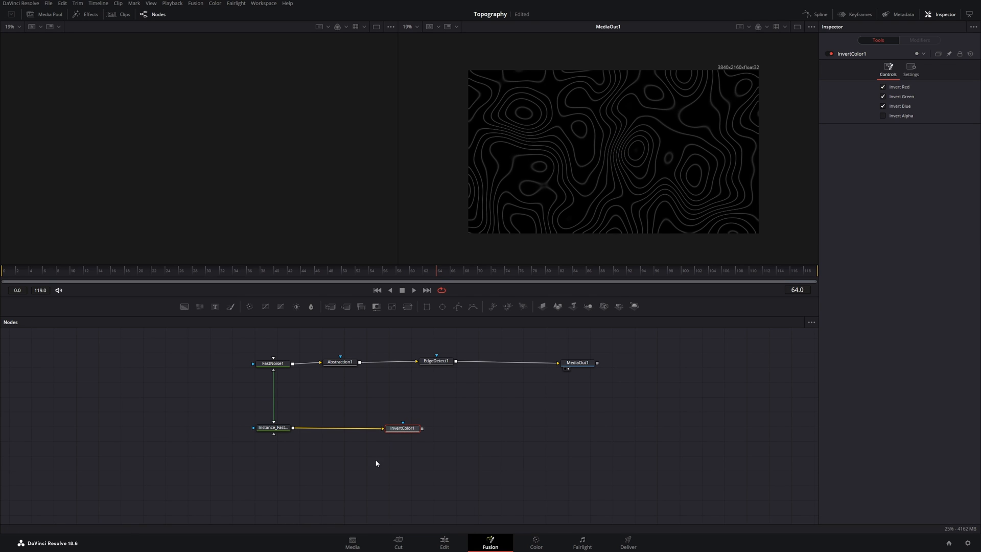
{"action": "left_click", "coordinate": [402, 428]}
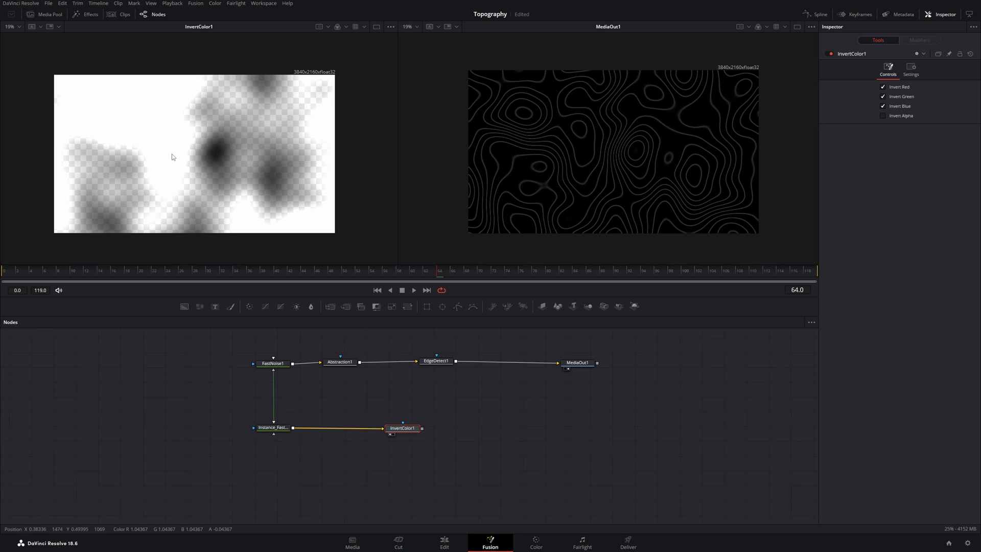
{"action": "left_click", "coordinate": [272, 427]}
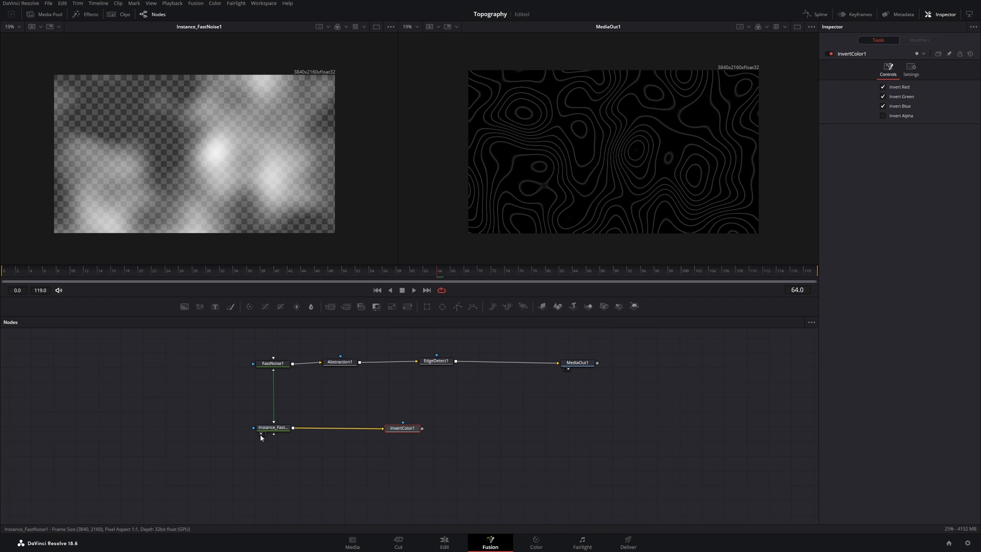
{"action": "left_click", "coordinate": [402, 428]}
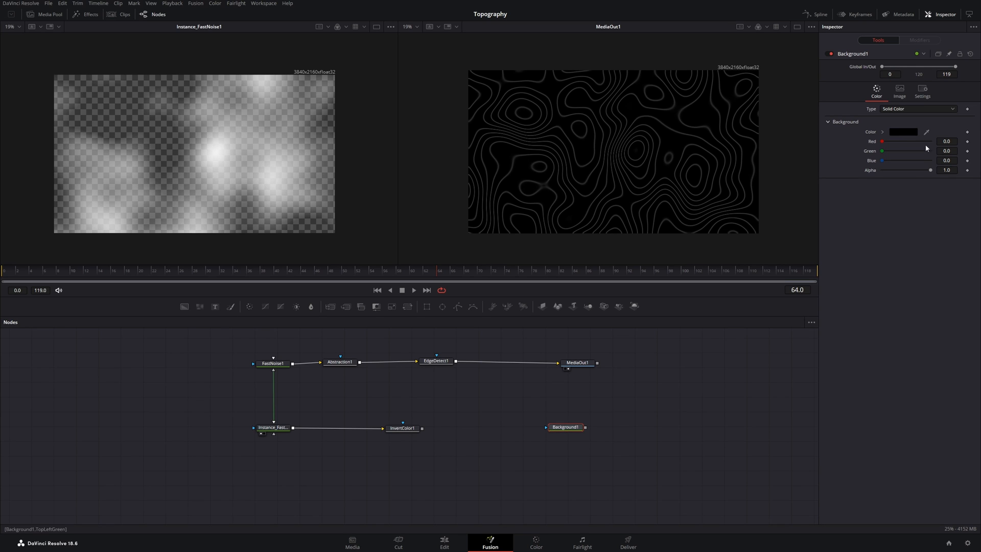
Make Background1 solid white and feed it from InvertColor1's output
{"action": "left_click", "coordinate": [901, 131]}
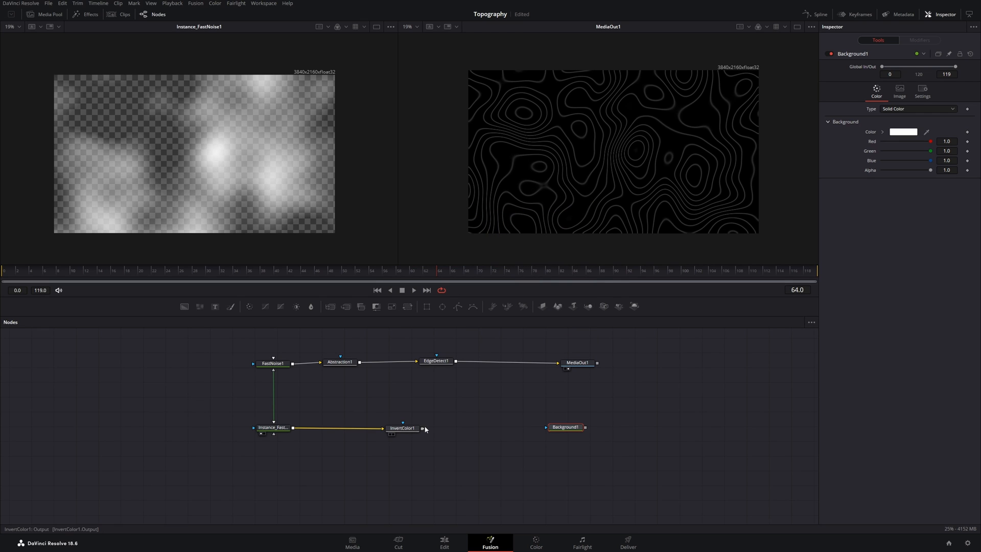
{"action": "left_click_drag", "start_coordinate": [422, 429], "coordinate": [548, 428]}
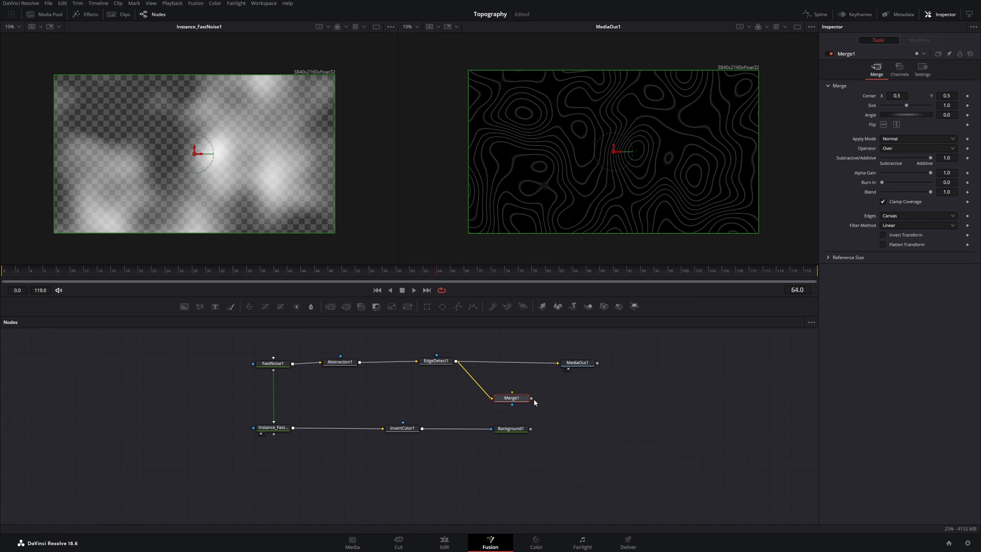
Insert Merge1 before MediaOut1 with white Background1 and black Background2 connected into it
{"action": "left_click_drag", "start_coordinate": [512, 398], "coordinate": [510, 359]}
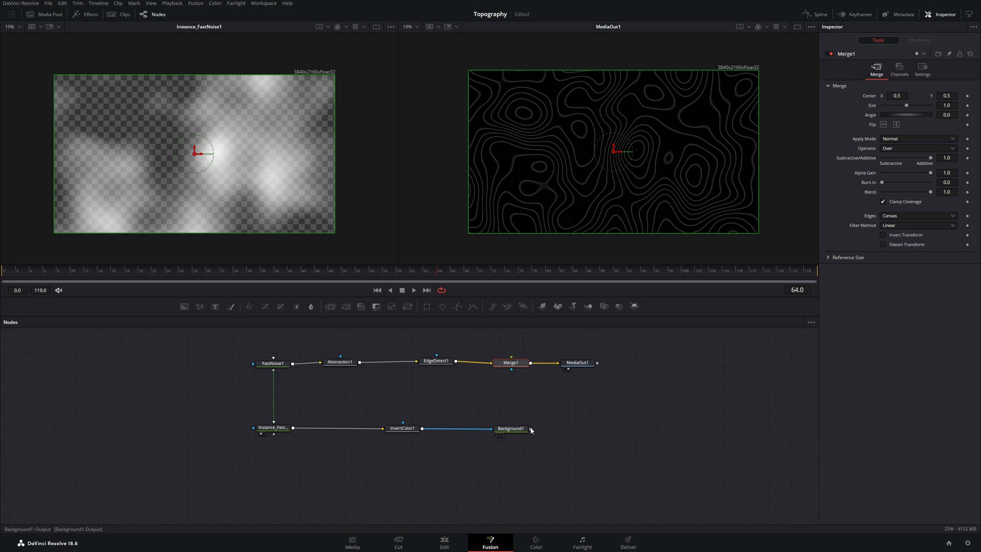
{"action": "left_click_drag", "start_coordinate": [529, 428], "coordinate": [510, 366]}
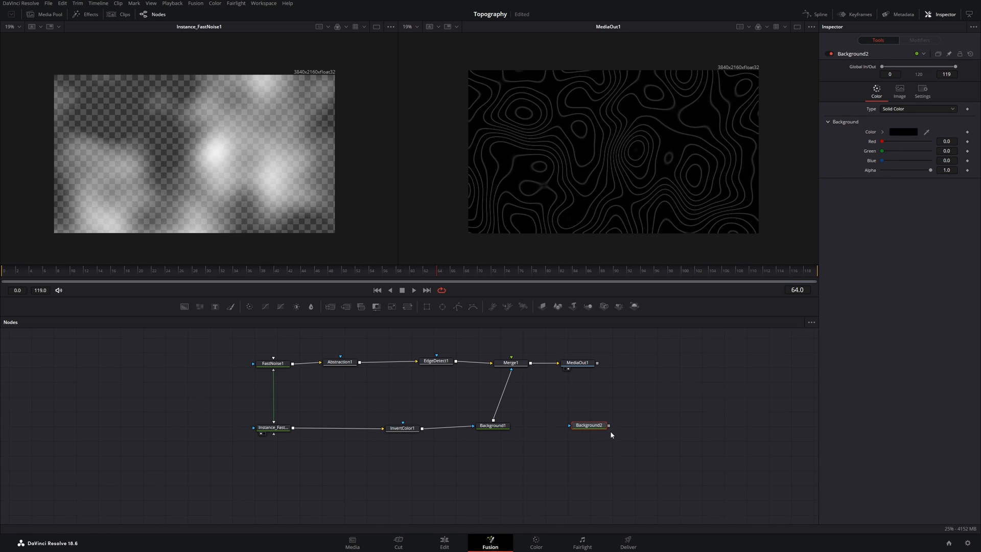
{"action": "left_click_drag", "start_coordinate": [607, 425], "coordinate": [512, 368]}
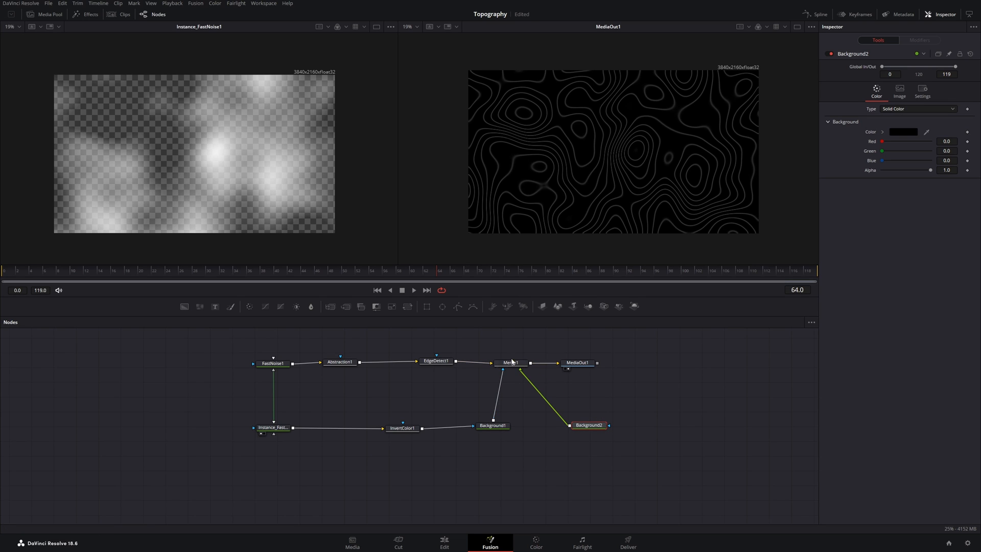
{"action": "left_click", "coordinate": [435, 360]}
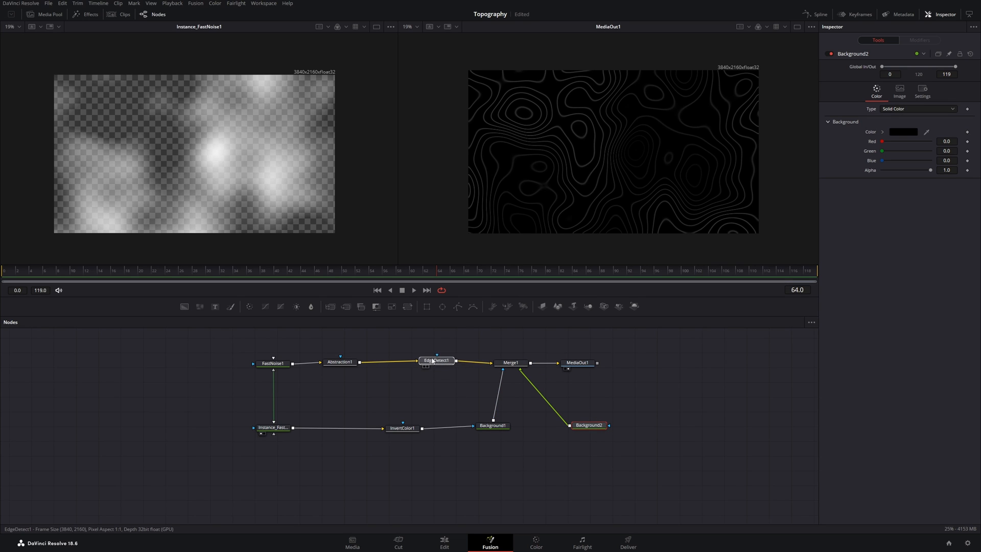
Load EdgeDetect1 into the left viewer with its detection settings shown
{"action": "left_click", "coordinate": [436, 360]}
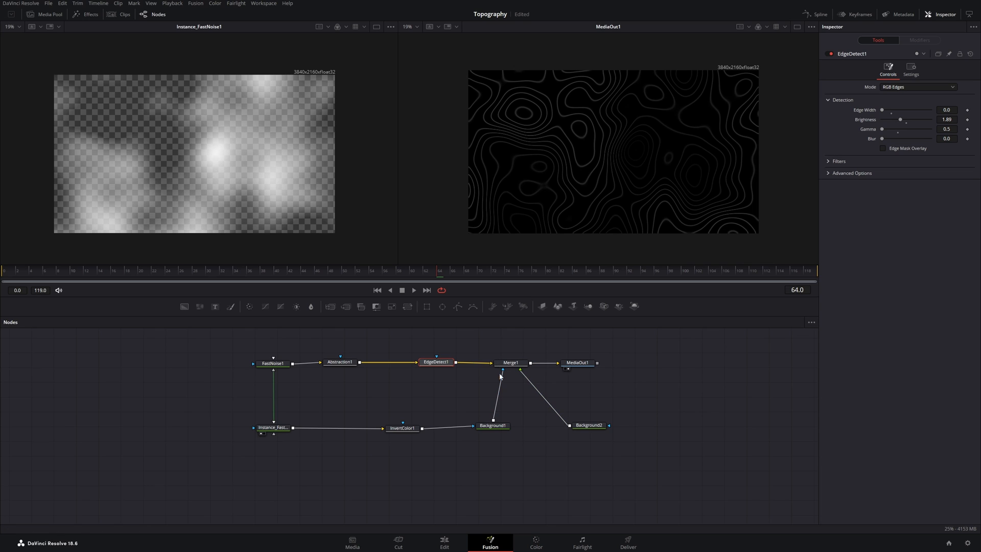
{"action": "mouse_move", "coordinate": [487, 362]}
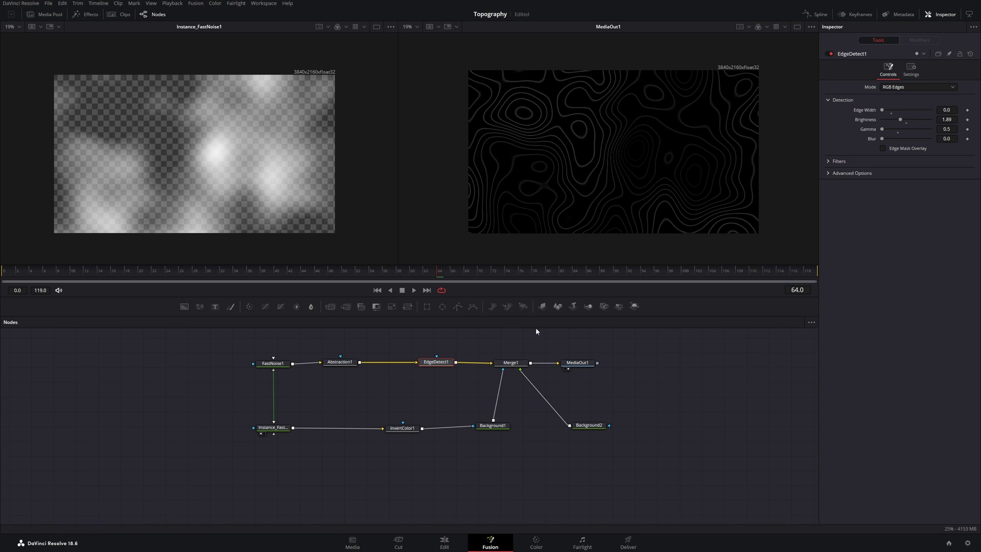
{"action": "mouse_move", "coordinate": [612, 165]}
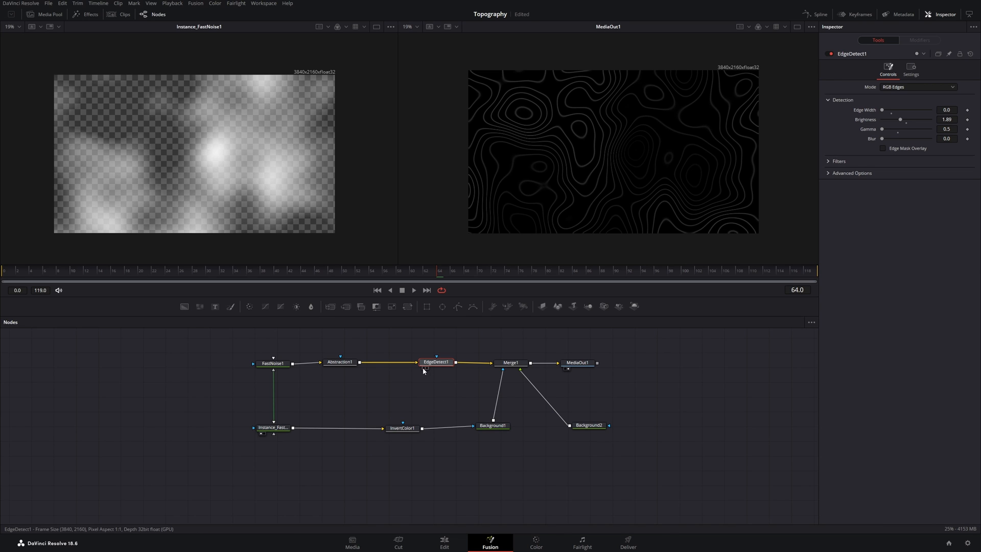
{"action": "left_click", "coordinate": [436, 361]}
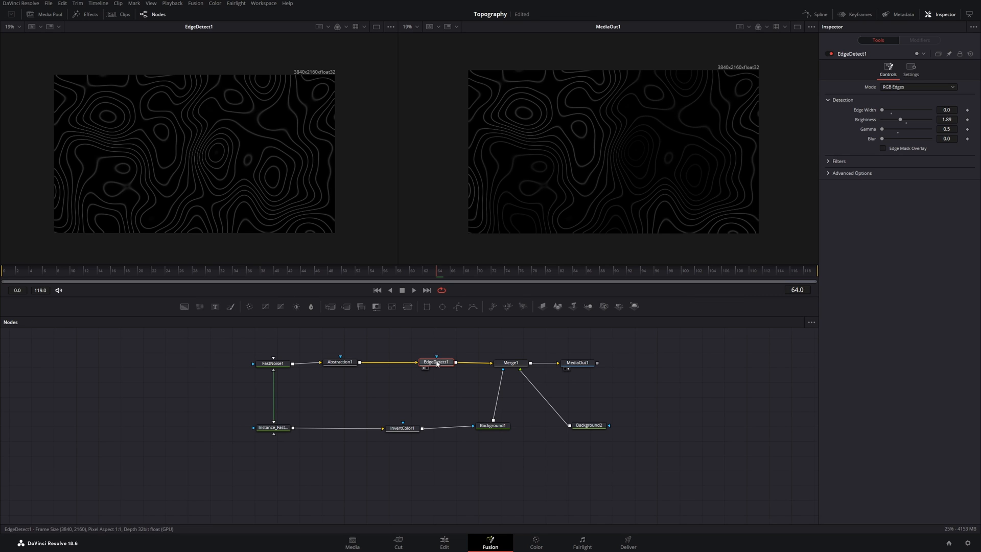
{"action": "mouse_move", "coordinate": [516, 349]}
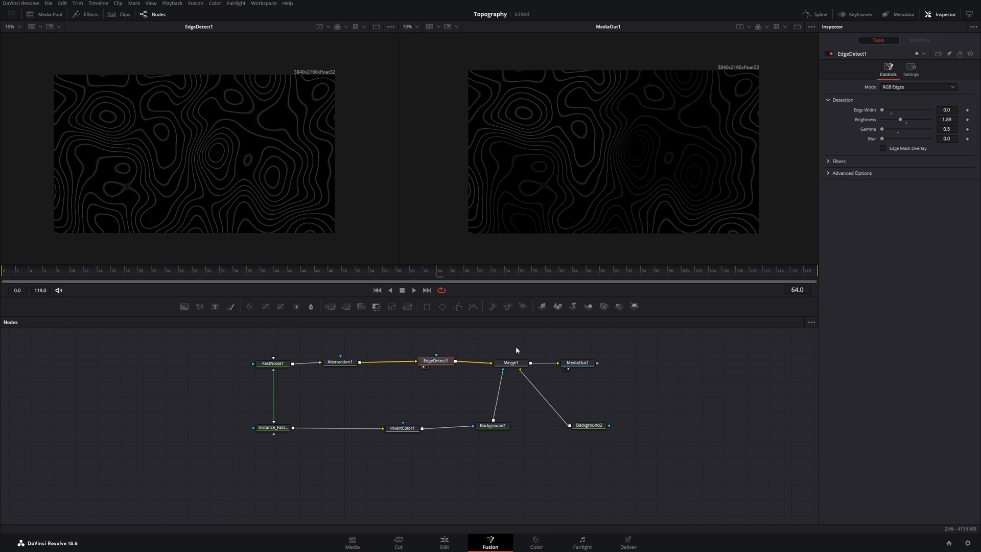
{"action": "mouse_move", "coordinate": [79, 182]}
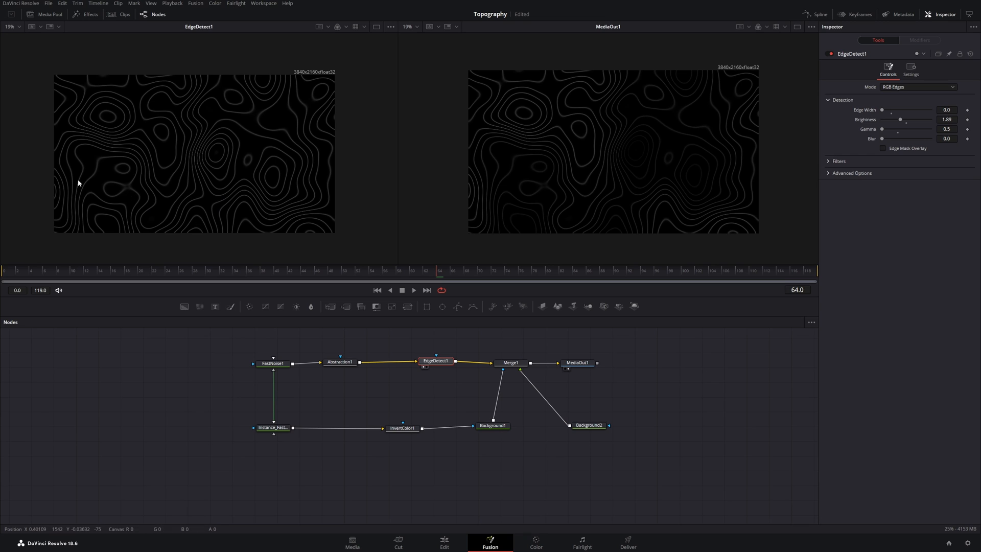
{"action": "mouse_move", "coordinate": [316, 221]}
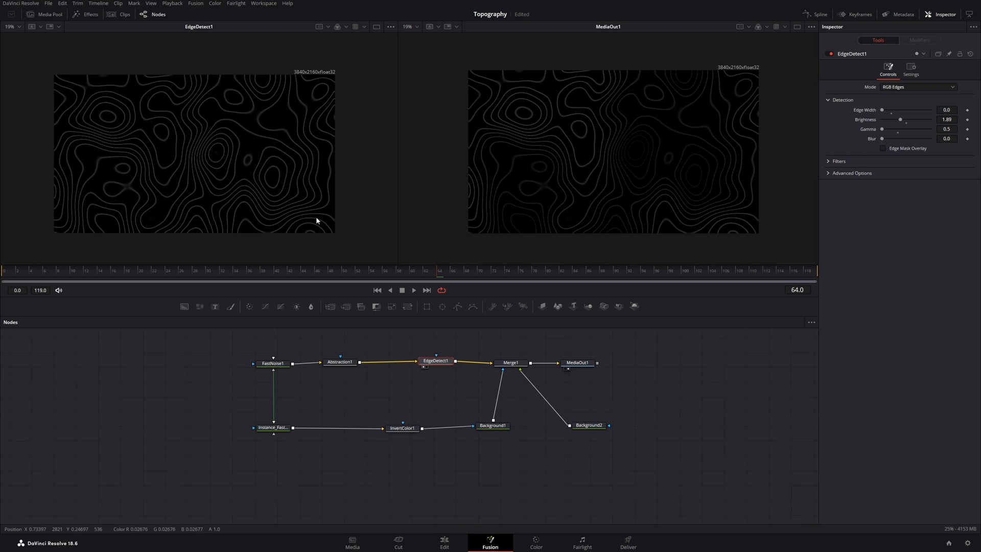
{"action": "mouse_move", "coordinate": [660, 229]}
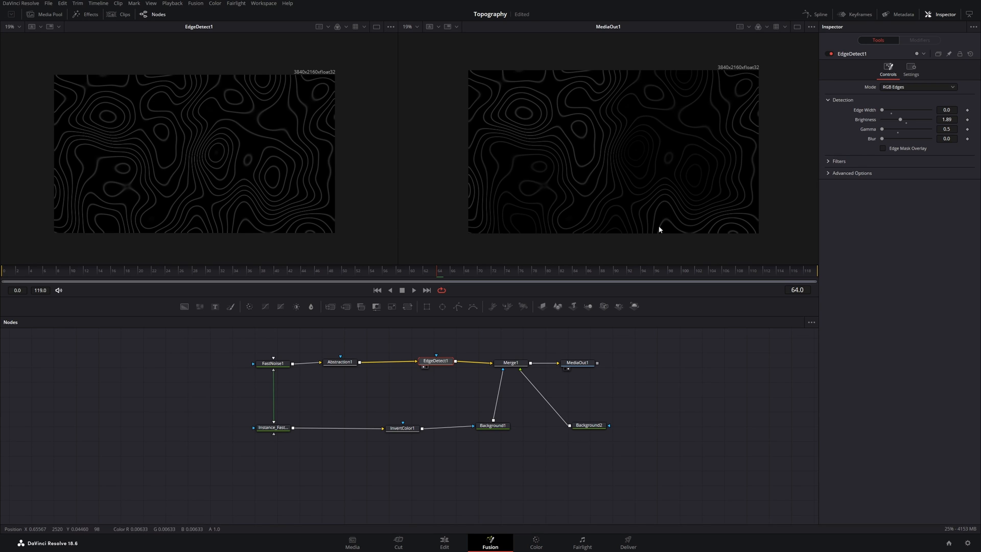
Switch to the Edit page and play the contour composite beneath the title clip
{"action": "left_click", "coordinate": [445, 544]}
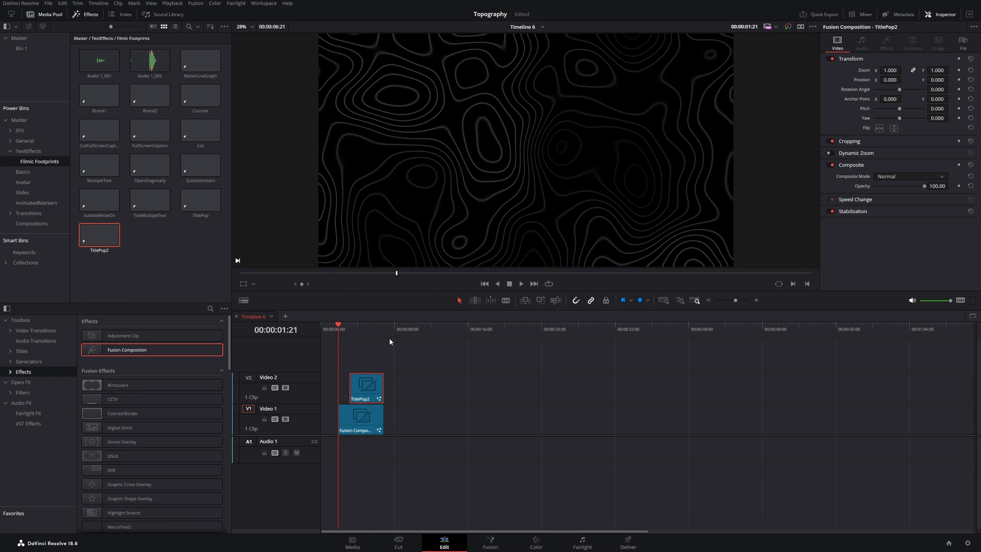
{"action": "left_click", "coordinate": [521, 284]}
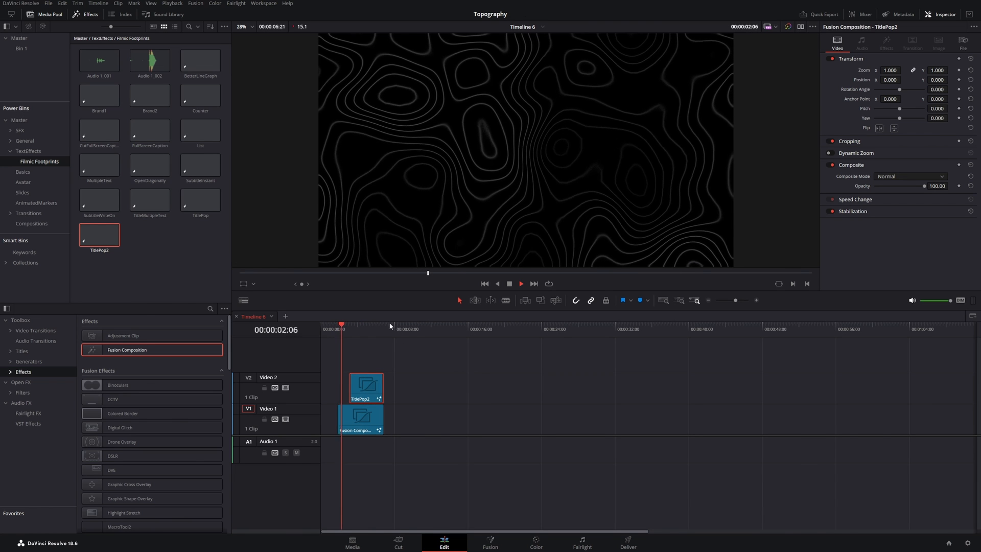